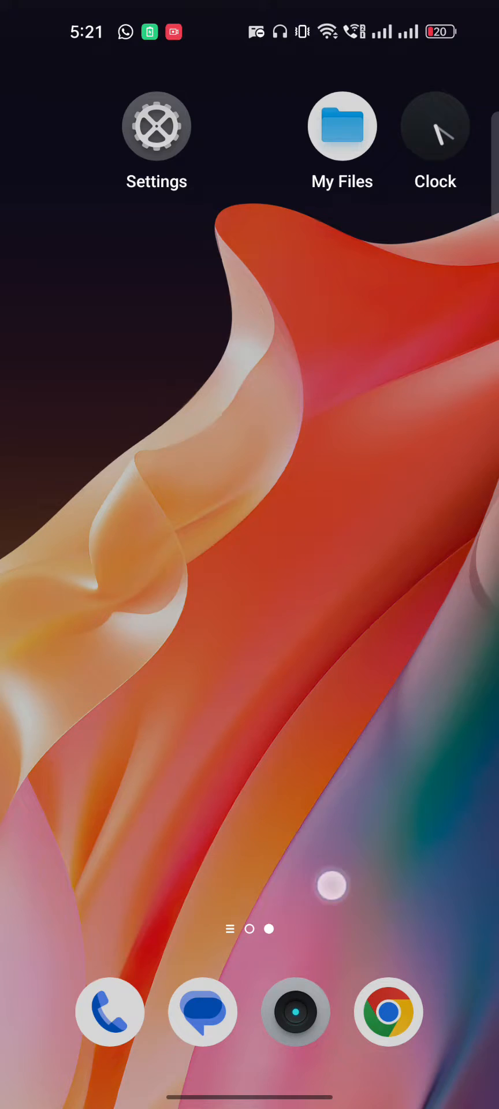
# - Search the Play Store for Instagram and pick the instagram suggestion
pyautogui.write('l')
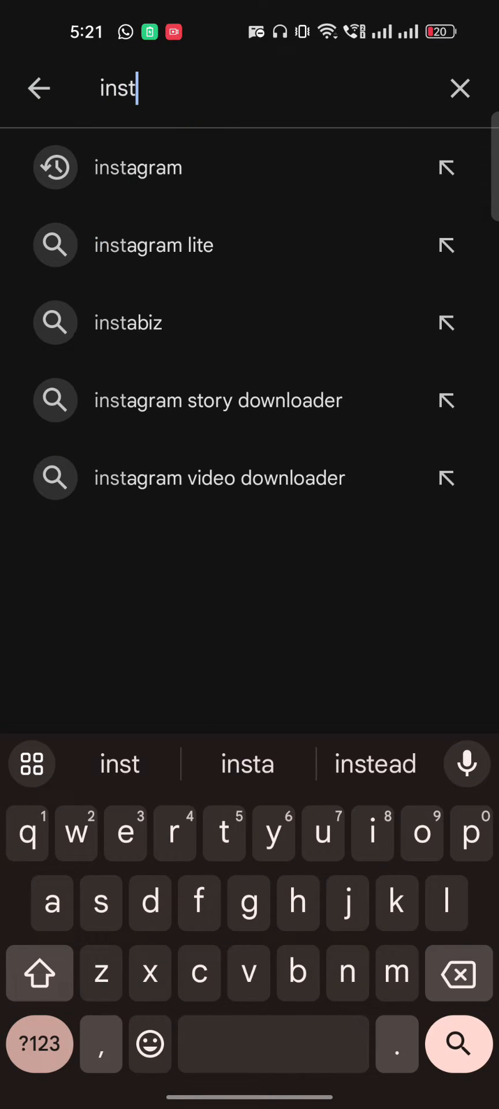
pyautogui.click(138, 166)
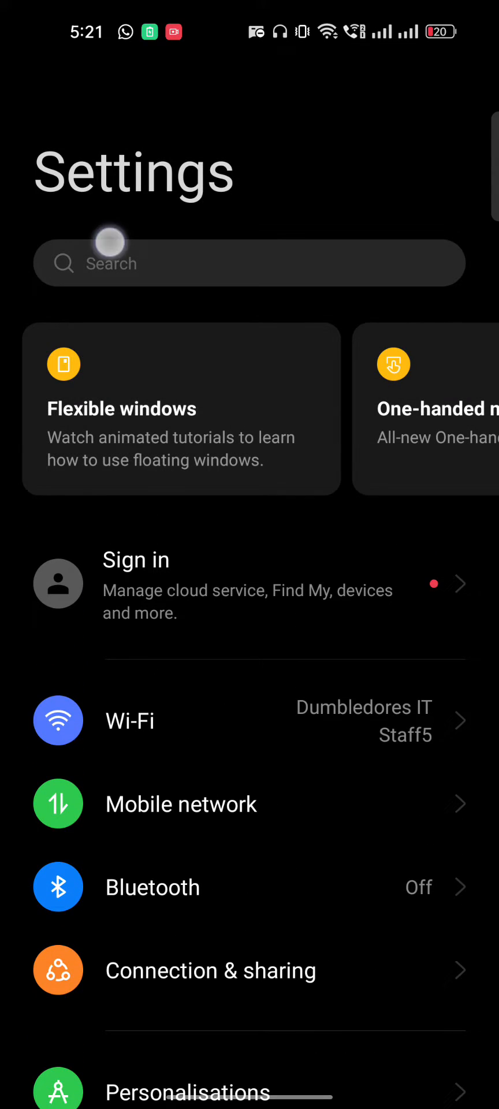
# - Reach App management and filter the installed apps list by "in" to find Instagram
pyautogui.write('app')
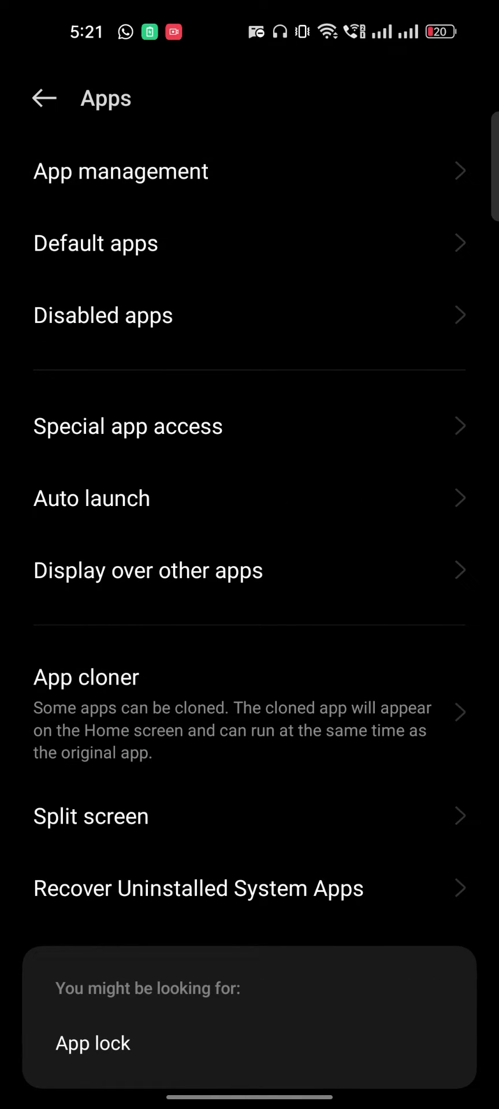
pyautogui.click(121, 171)
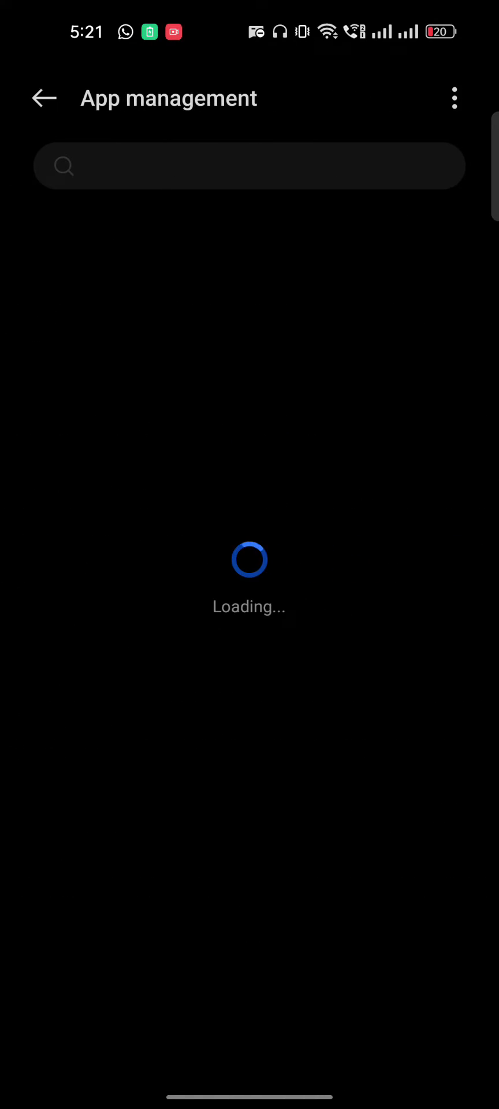
pyautogui.click(249, 165)
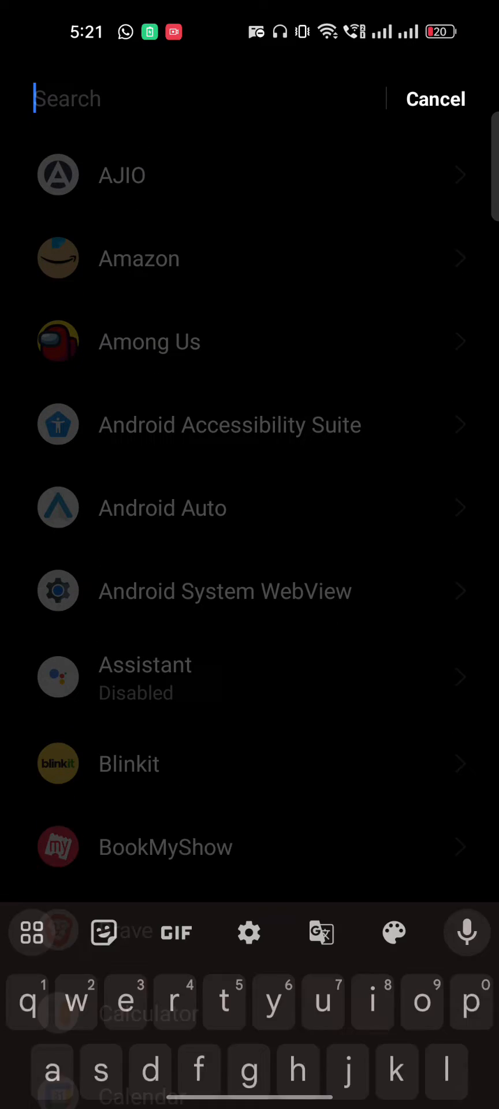
pyautogui.write('in')
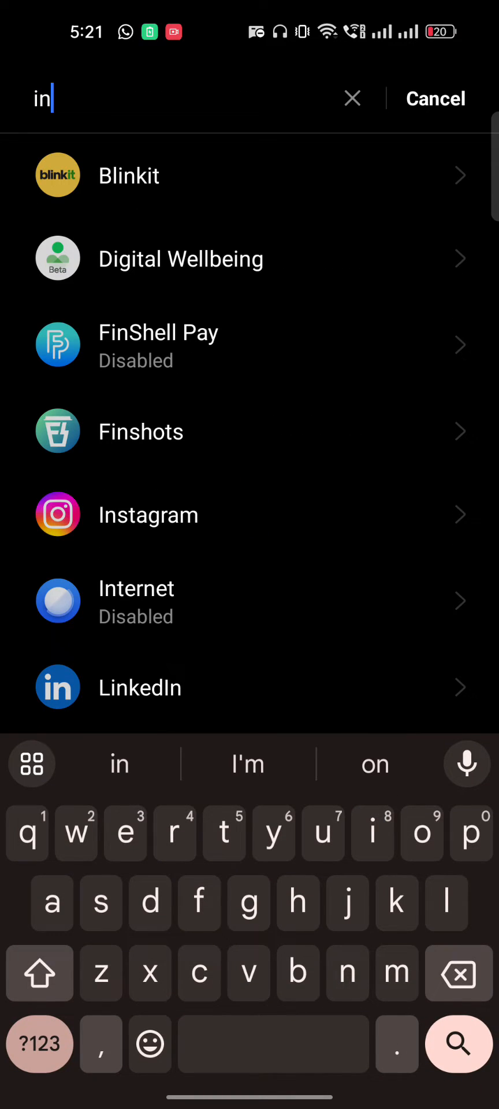
# - Clear Instagram's cache and app data to 0 B from its storage usage details
pyautogui.click(148, 514)
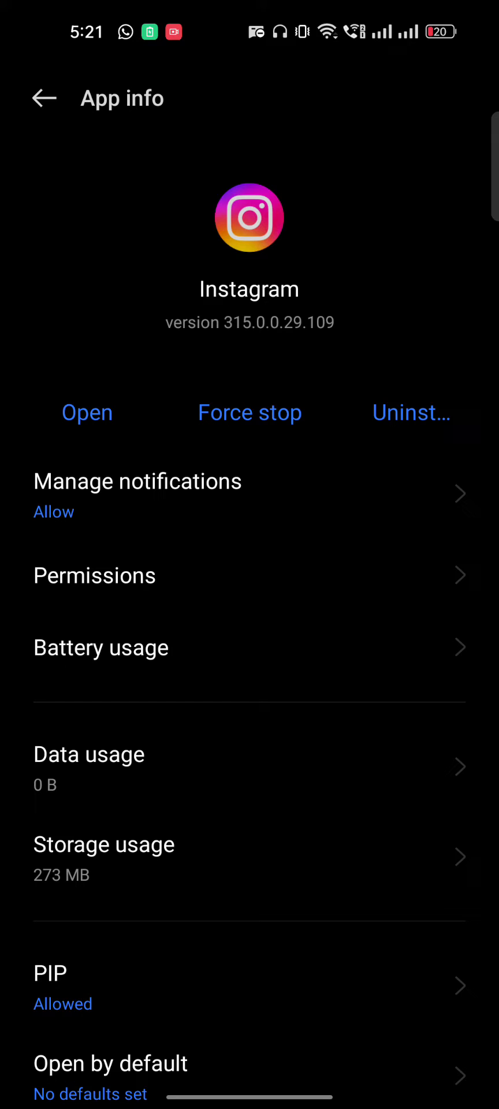
pyautogui.click(104, 855)
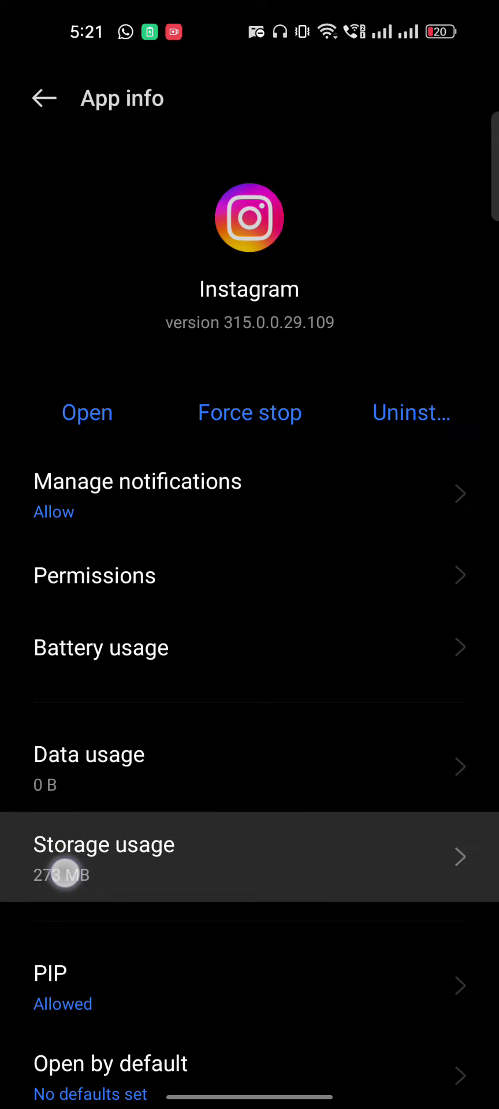
pyautogui.click(104, 856)
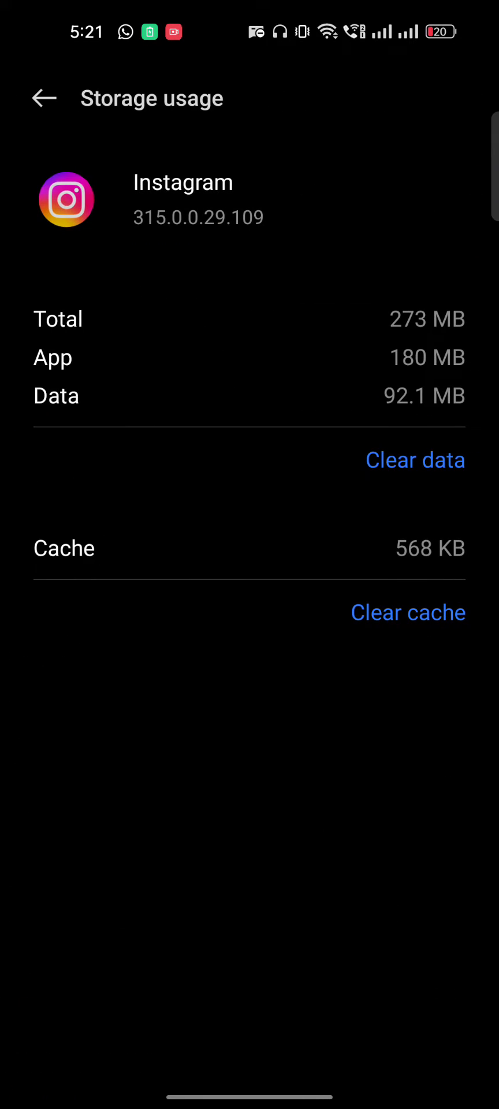
pyautogui.click(415, 460)
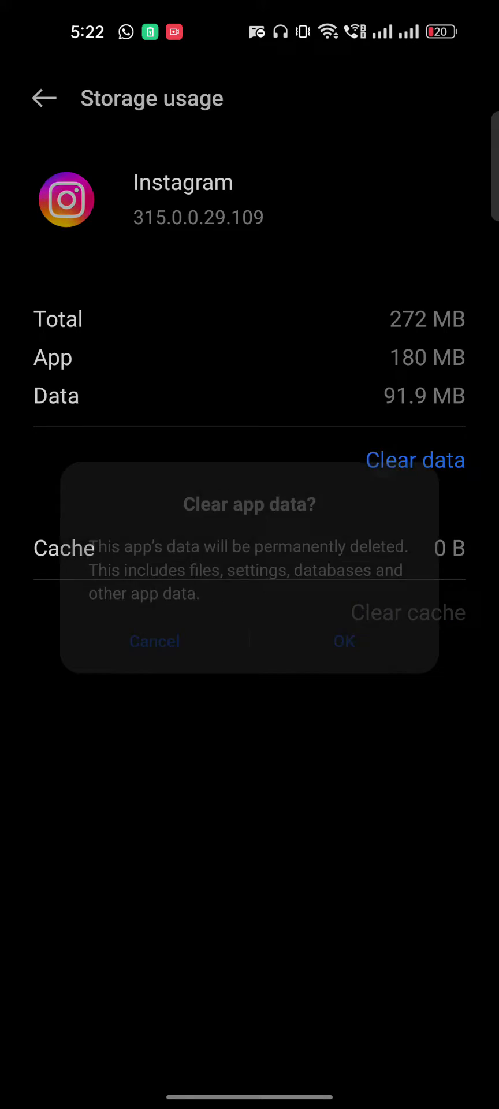
pyautogui.click(343, 641)
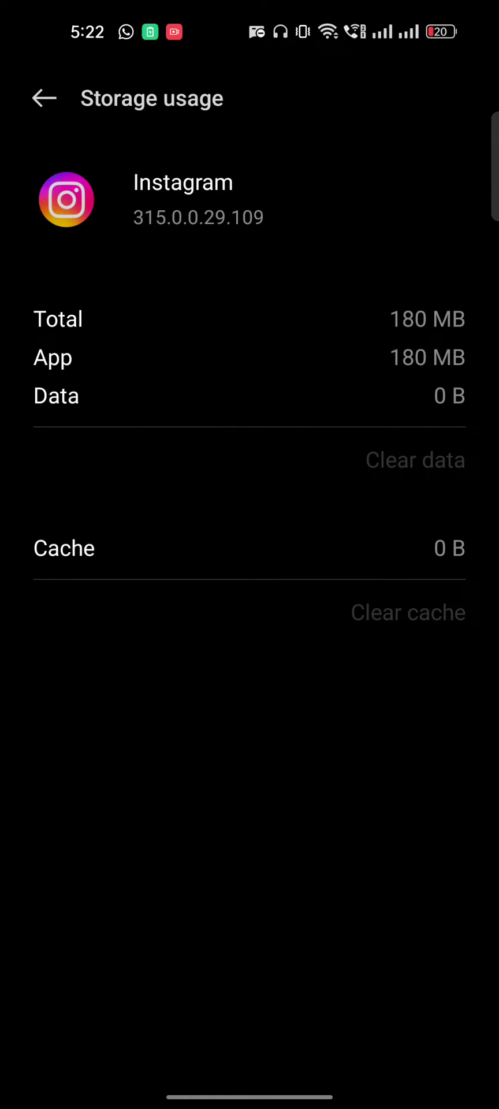
# - Return to Instagram's app info and request a force stop
pyautogui.click(44, 97)
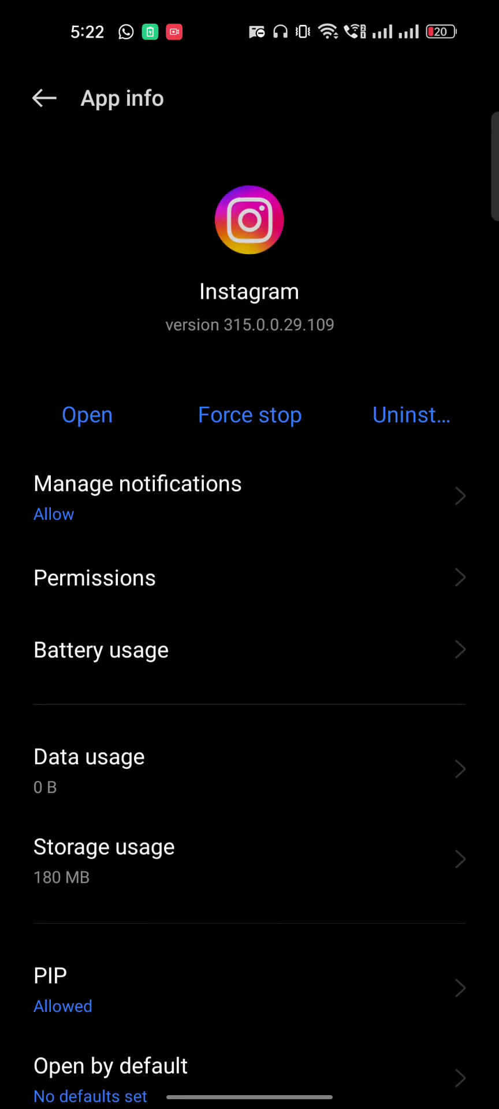
pyautogui.click(248, 415)
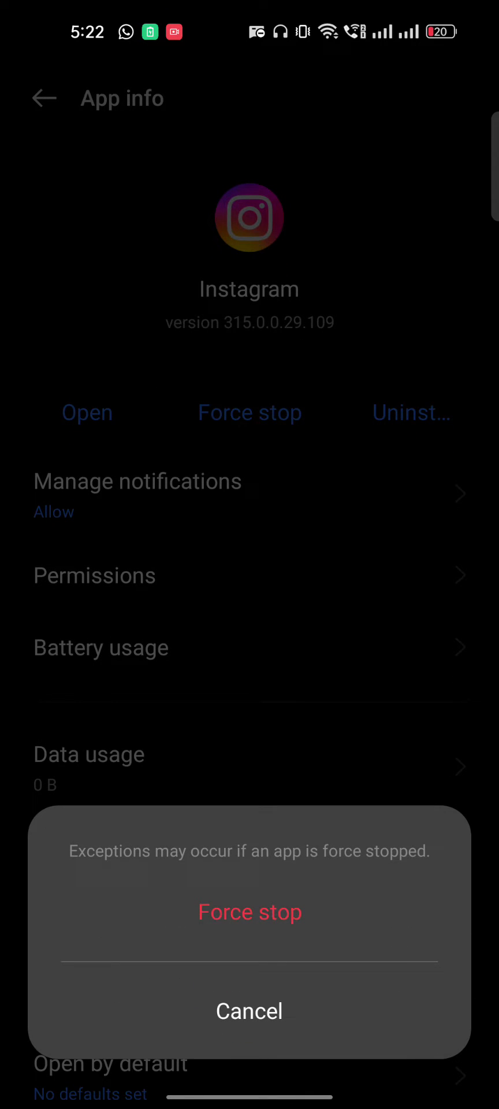
# - Confirm force-stopping Instagram, then relaunch it to its Settings and privacy page
pyautogui.click(248, 1010)
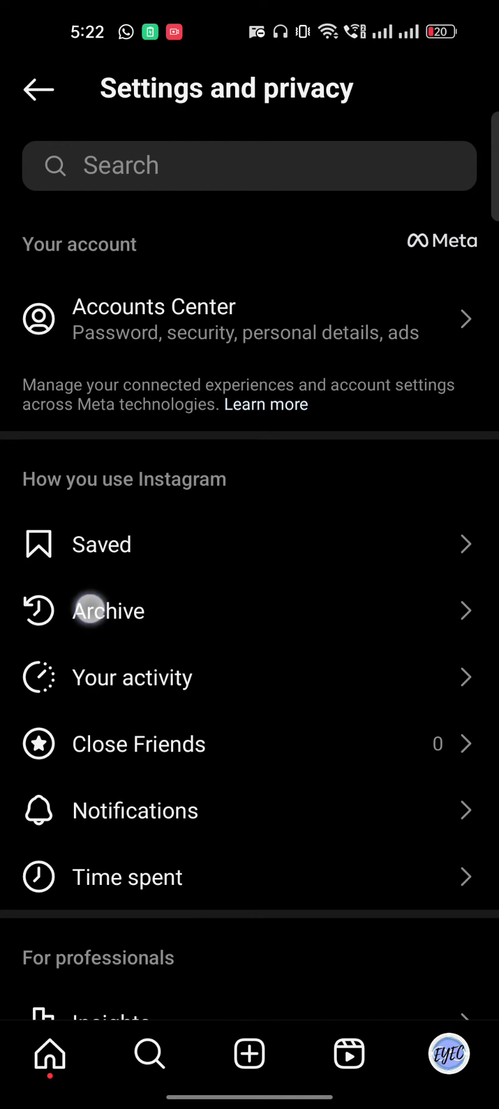
# - View the Posts archive, then switch back to the empty Stories archive
pyautogui.click(109, 610)
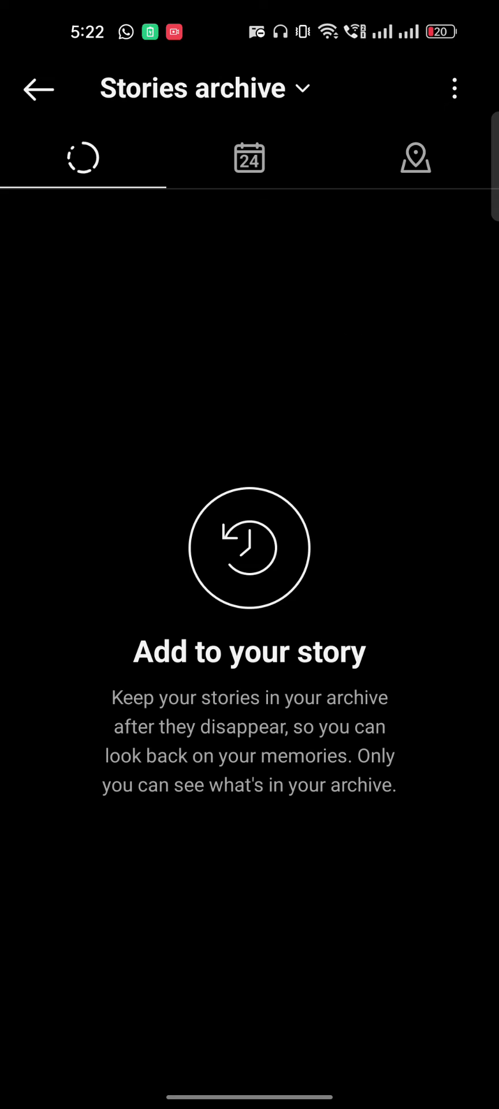
pyautogui.click(204, 87)
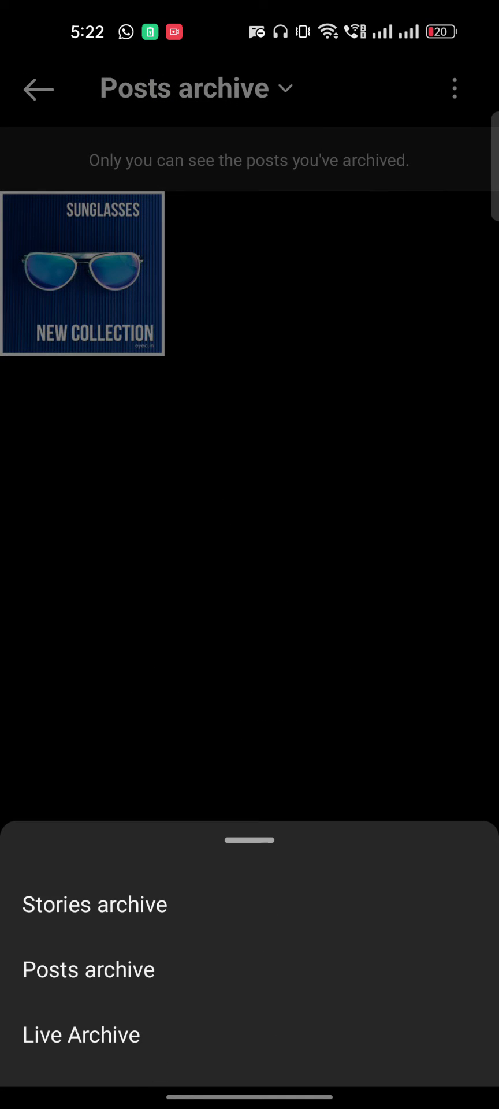
pyautogui.click(93, 903)
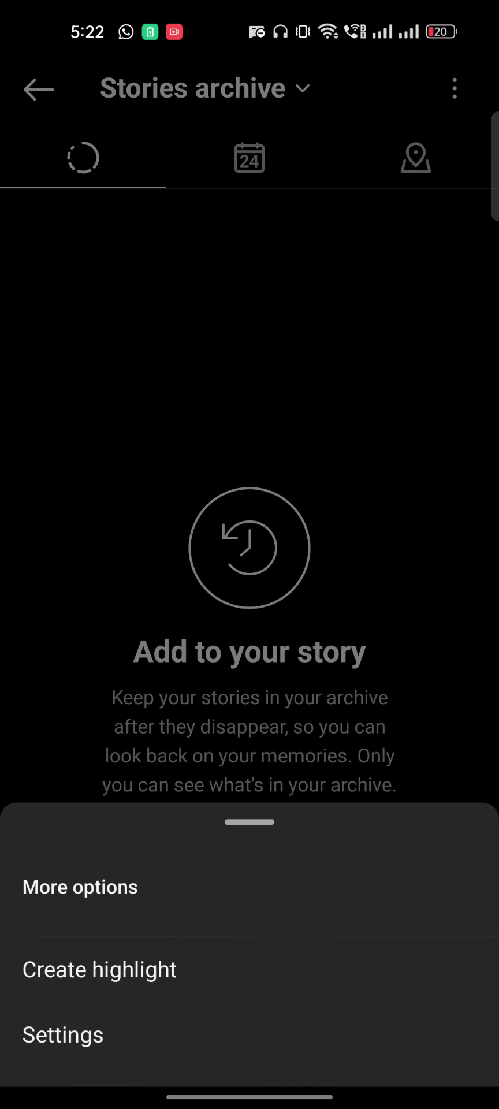